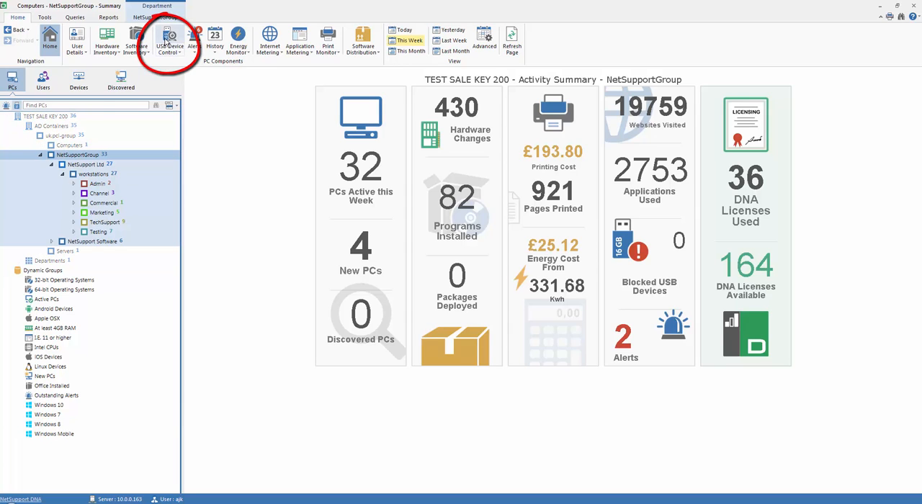
# - Open the USB Control Report for NetSupportGroup via USB Device Control on the Home ribbon
pyautogui.click(170, 42)
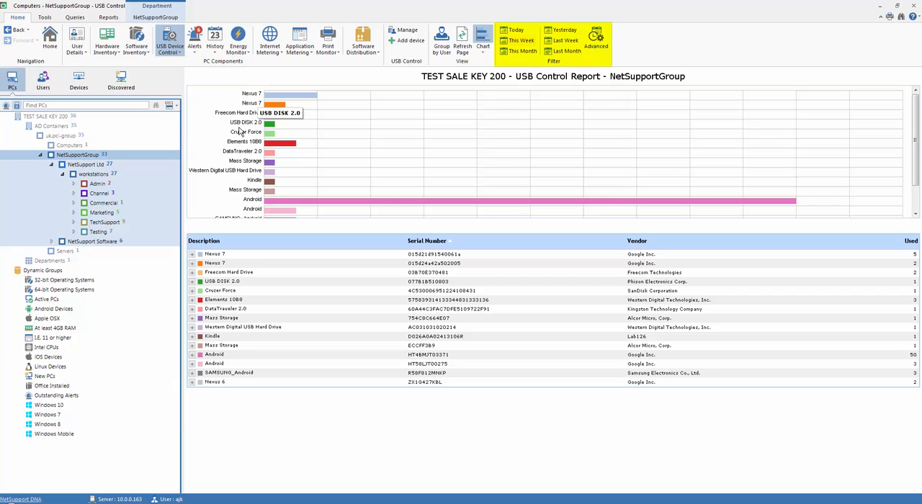
pyautogui.moveTo(201, 97)
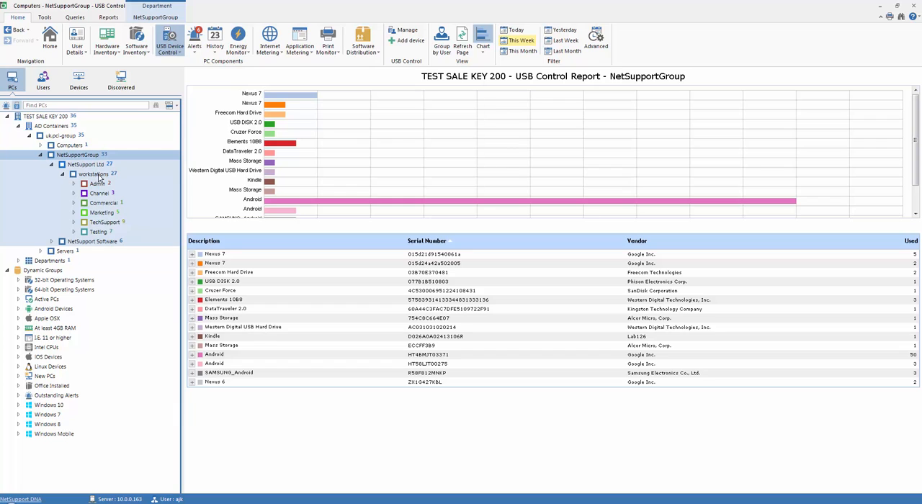
pyautogui.moveTo(102, 225)
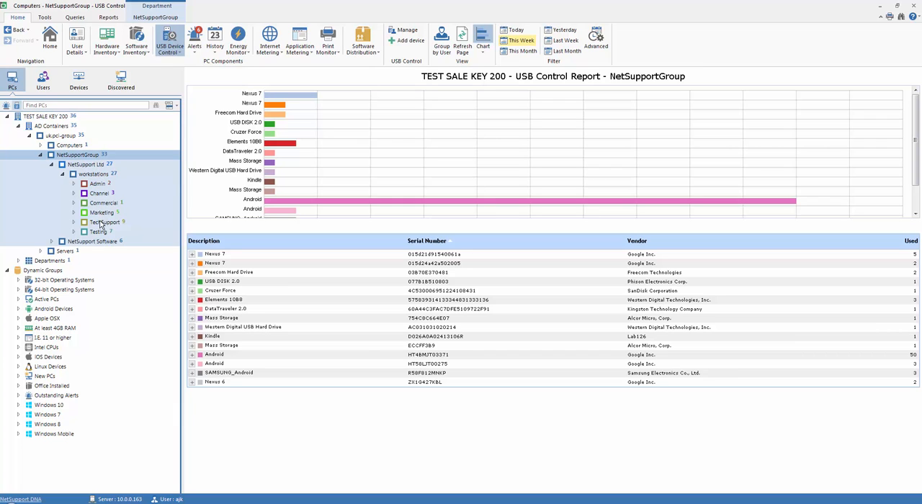
# - Limit the USB report to the TechSupport group and briefly expand the SAMSUNG_Android row
pyautogui.click(104, 222)
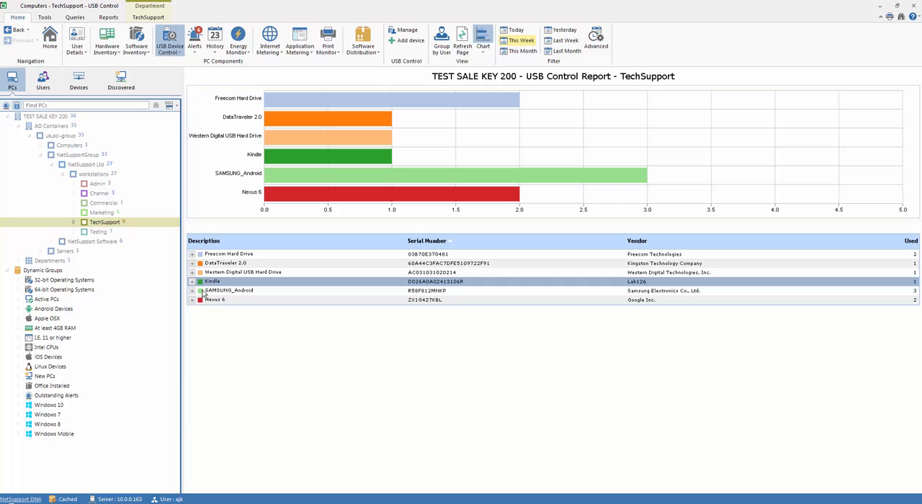
pyautogui.click(192, 294)
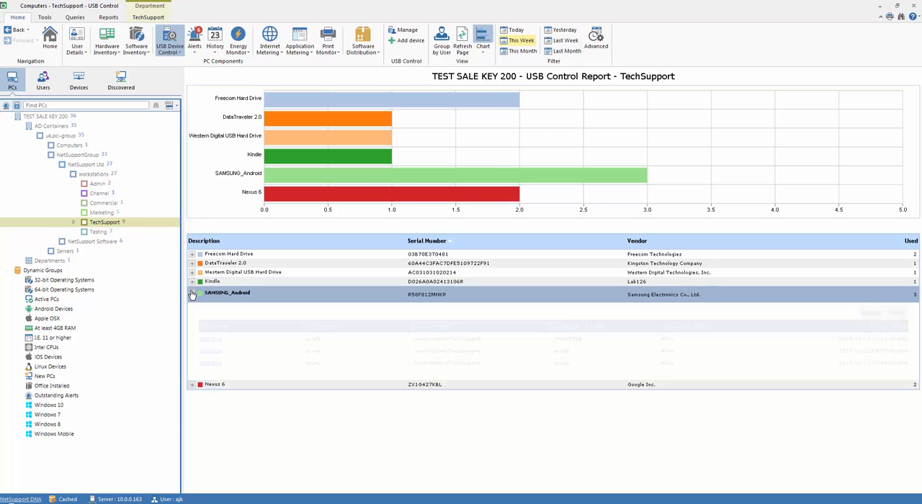
pyautogui.click(192, 295)
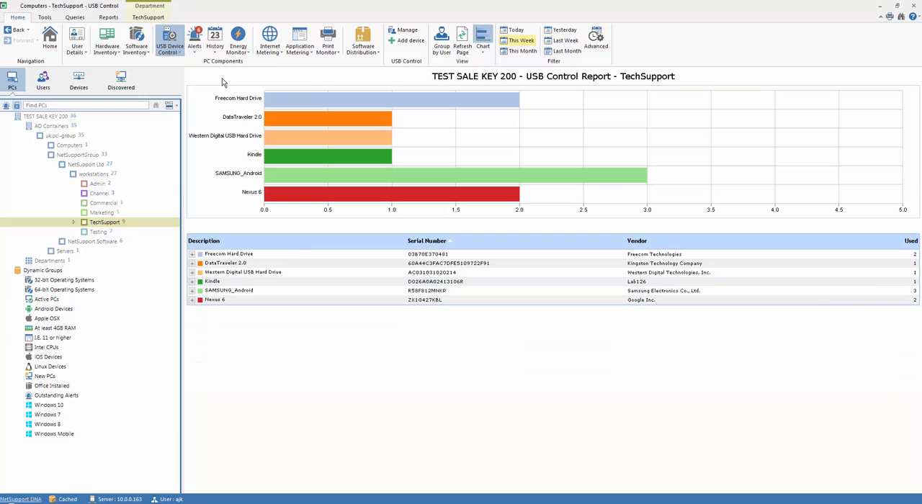
pyautogui.moveTo(263, 79)
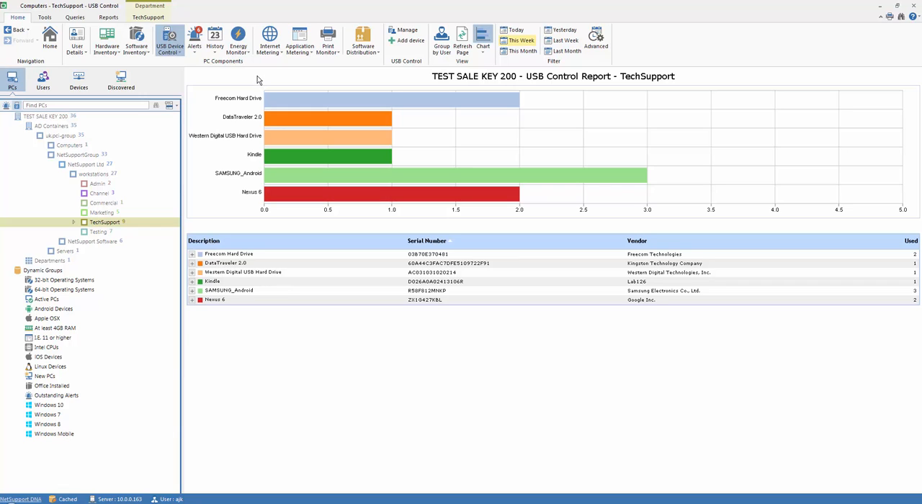
pyautogui.moveTo(169, 41)
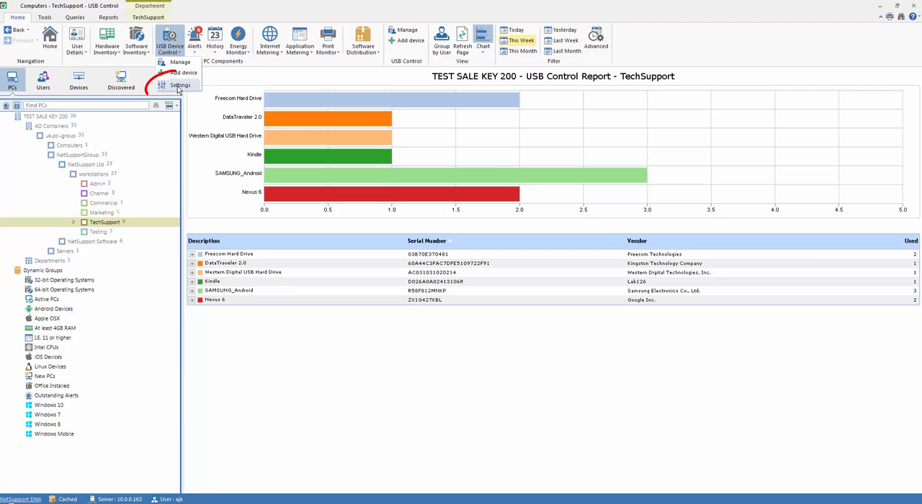
pyautogui.click(180, 85)
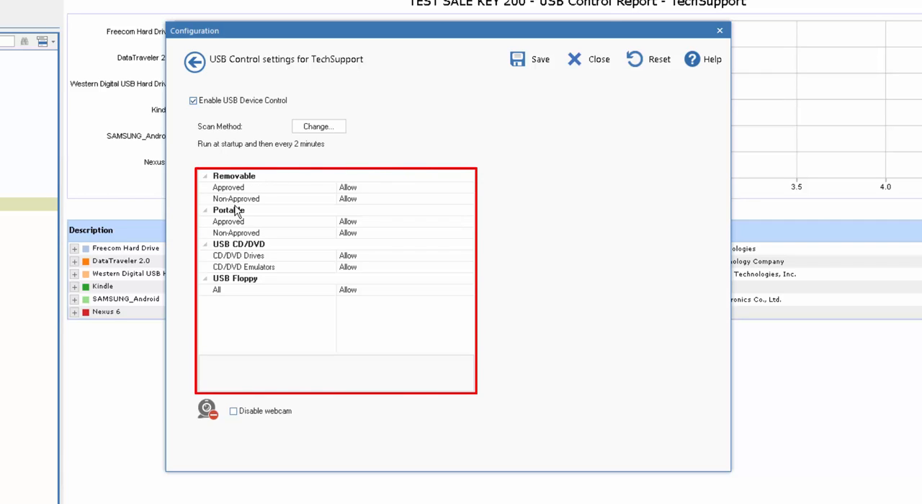
pyautogui.moveTo(571, 220)
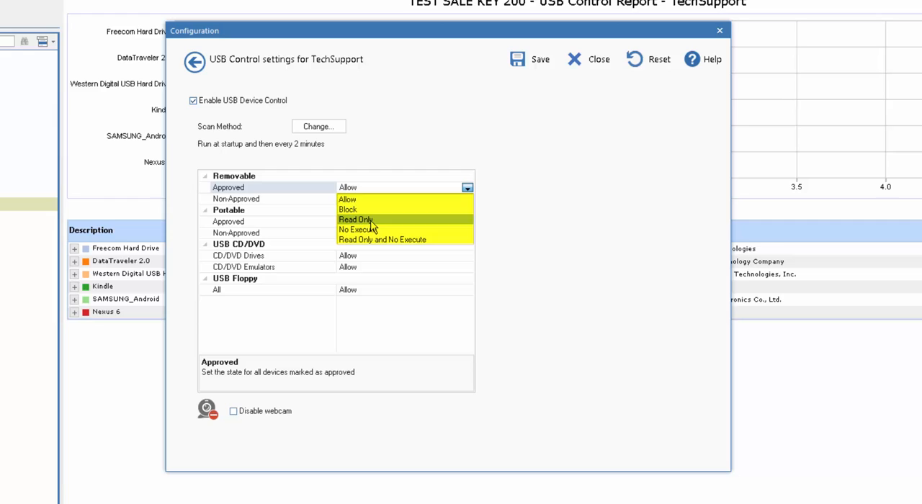
pyautogui.click(348, 187)
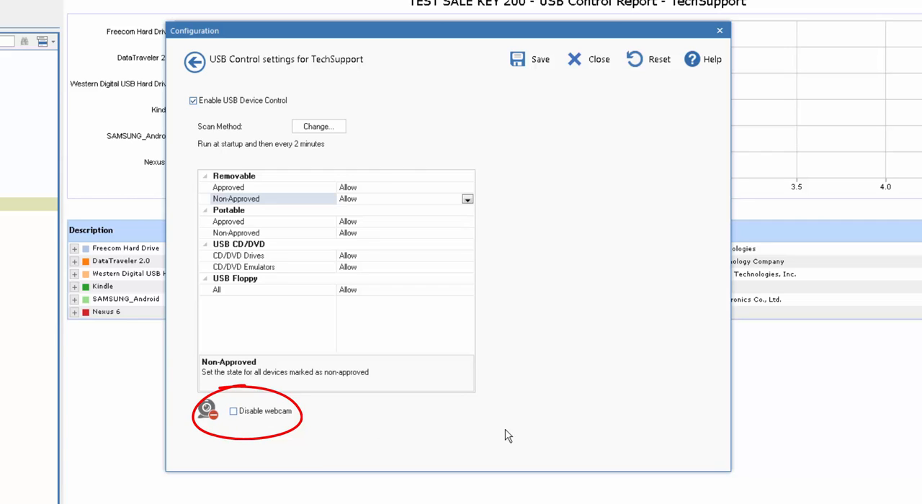
pyautogui.moveTo(418, 88)
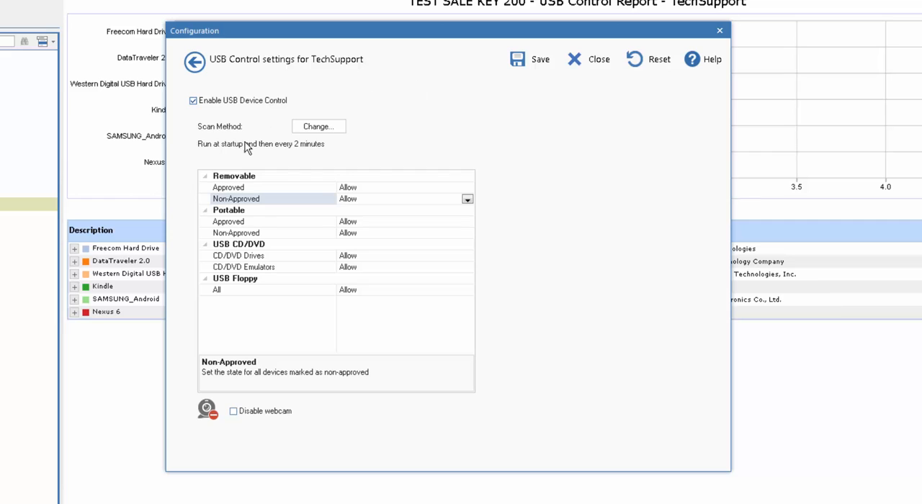
pyautogui.moveTo(480, 202)
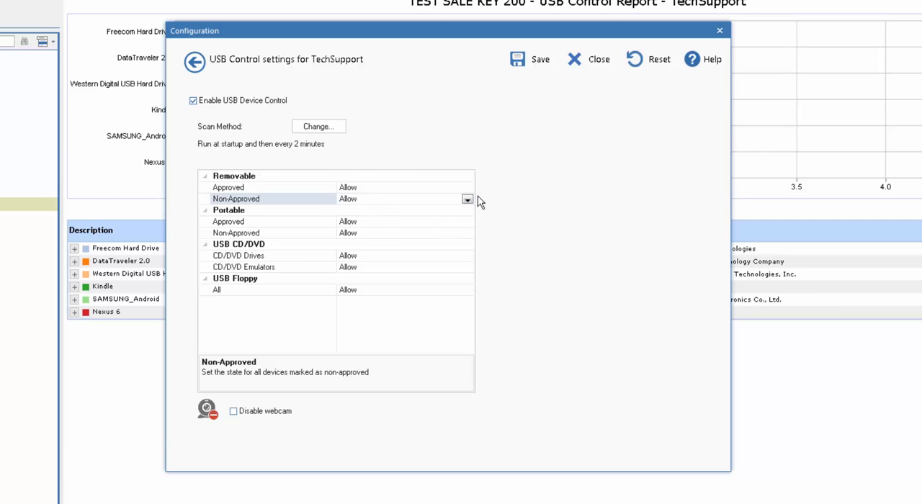
pyautogui.click(467, 198)
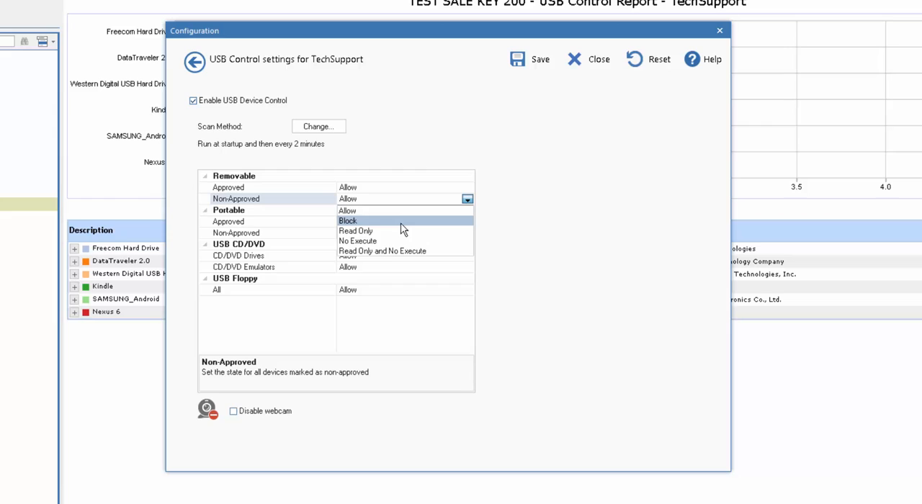
pyautogui.click(356, 230)
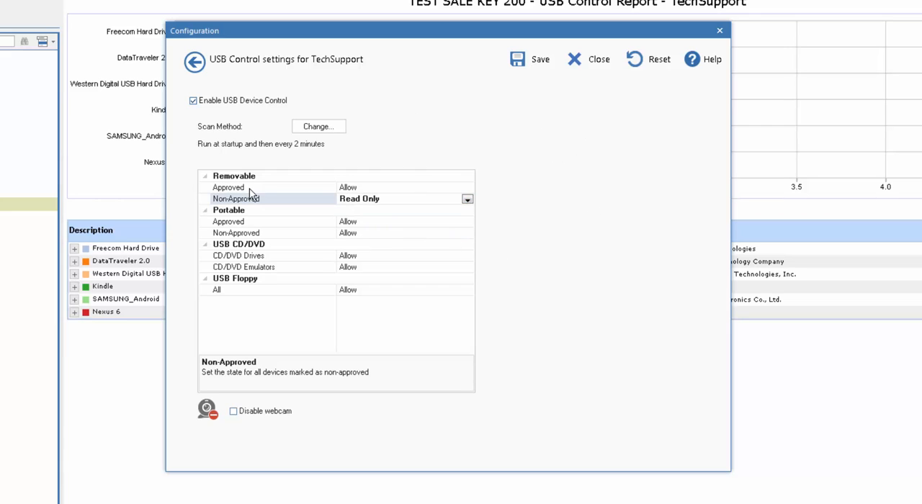
pyautogui.moveTo(574, 59)
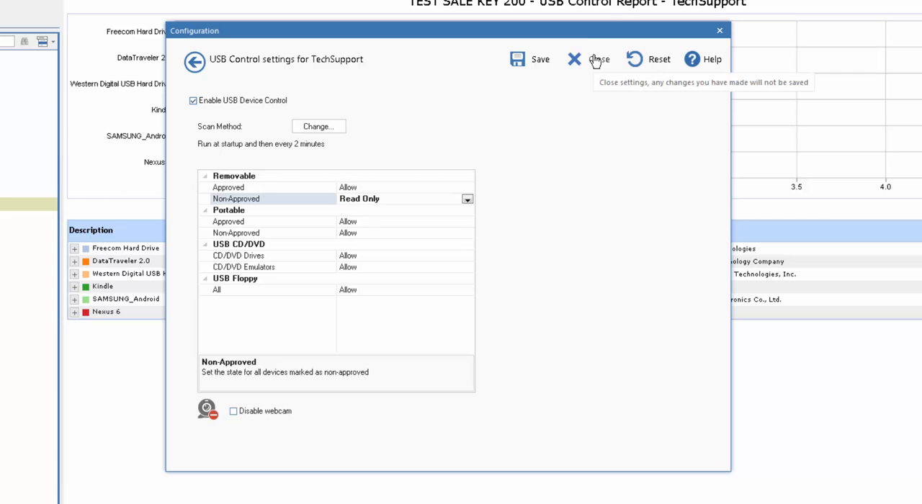
pyautogui.click(598, 59)
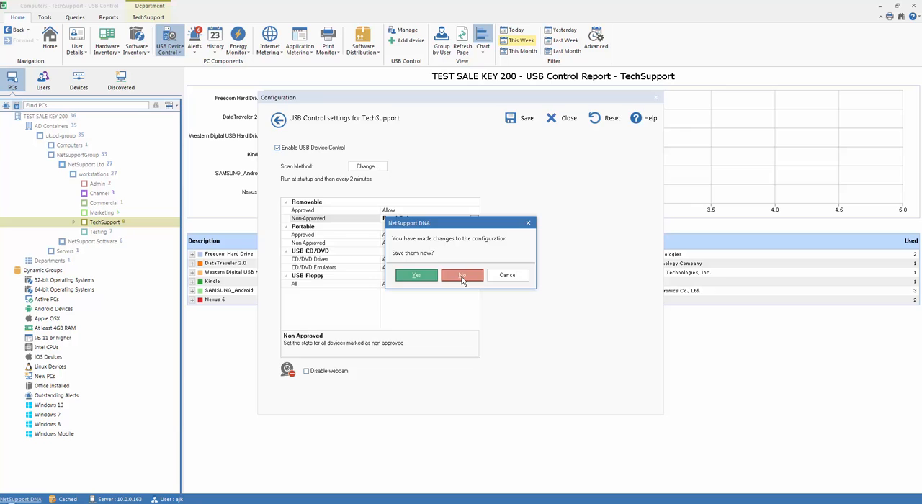
pyautogui.click(462, 275)
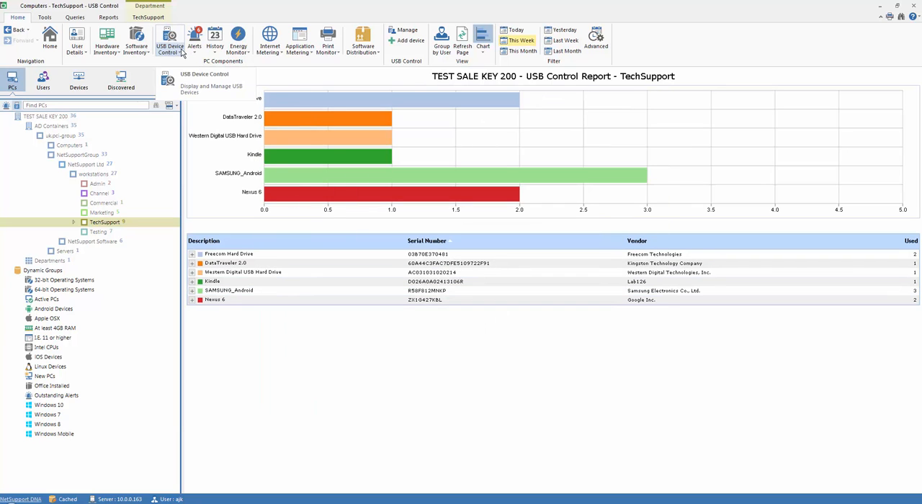
# - Start and cancel registering a new USB device, then open the managed USB devices list
pyautogui.click(169, 40)
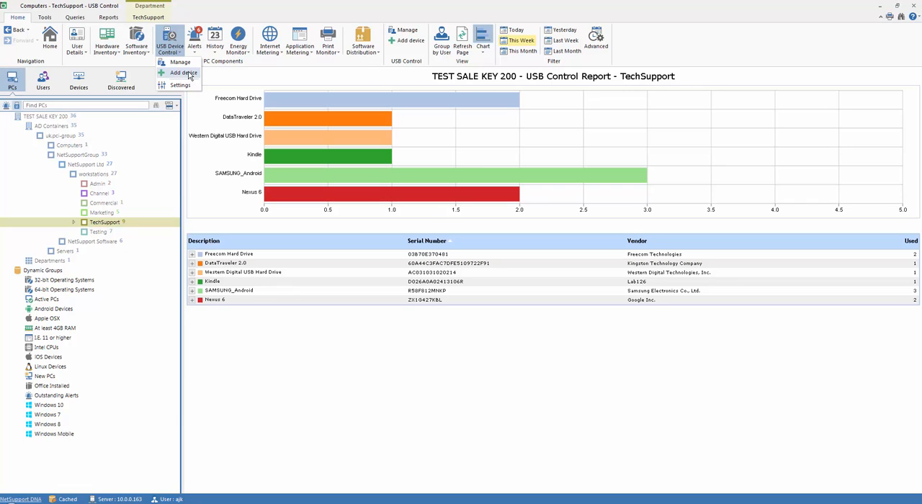
pyautogui.moveTo(188, 77)
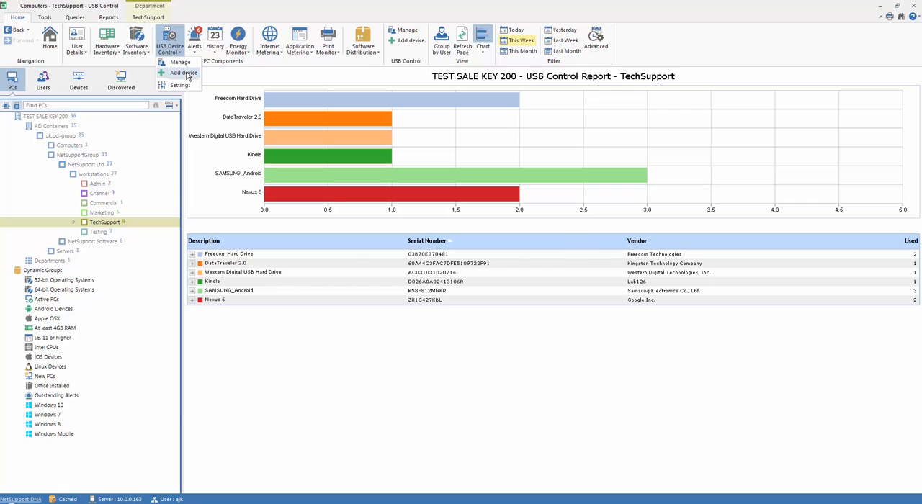
pyautogui.click(183, 72)
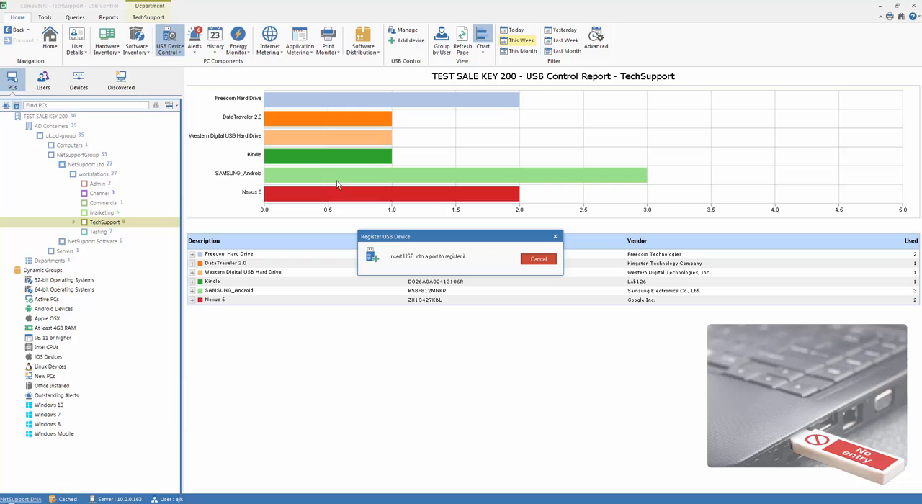
pyautogui.moveTo(422, 267)
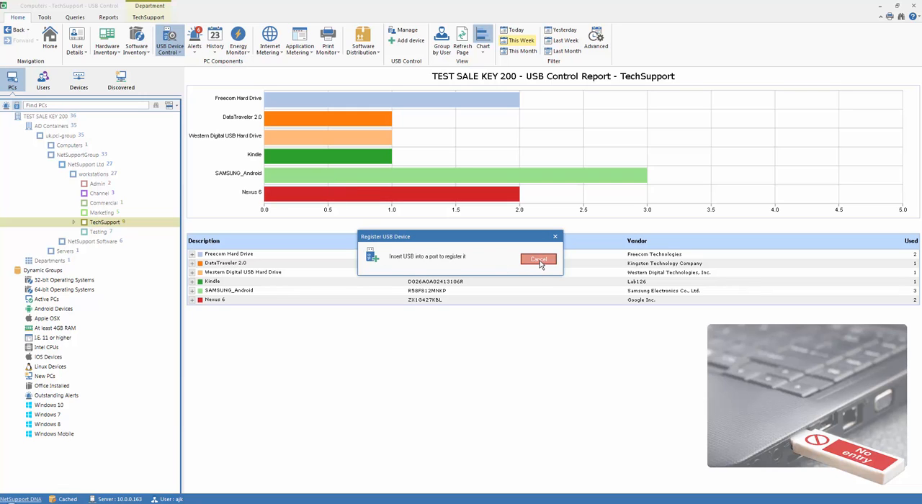
pyautogui.click(538, 260)
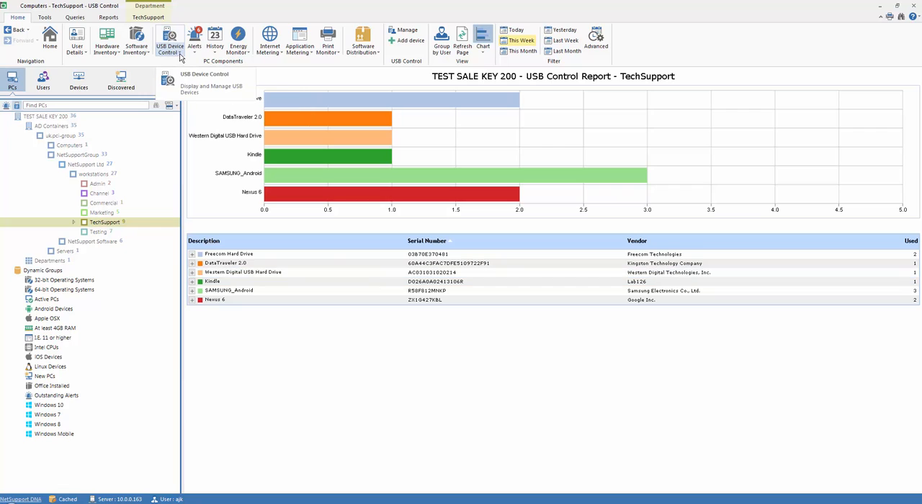
pyautogui.click(169, 40)
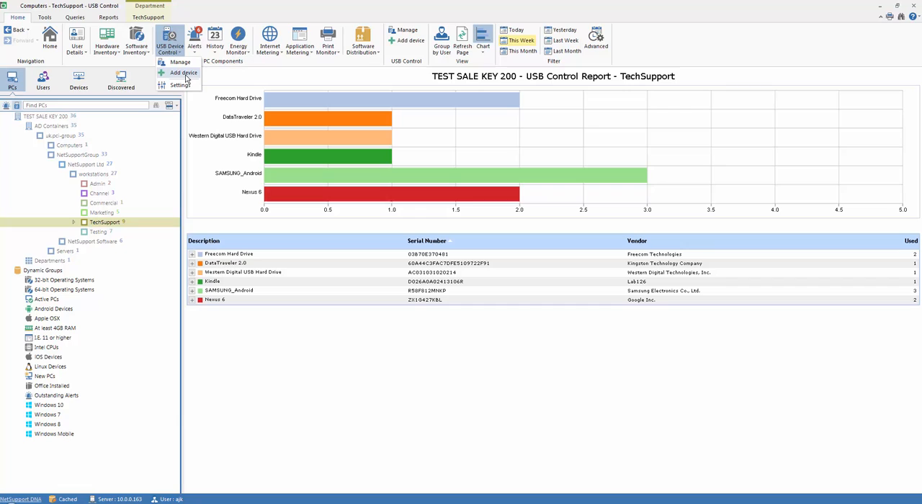
pyautogui.click(179, 62)
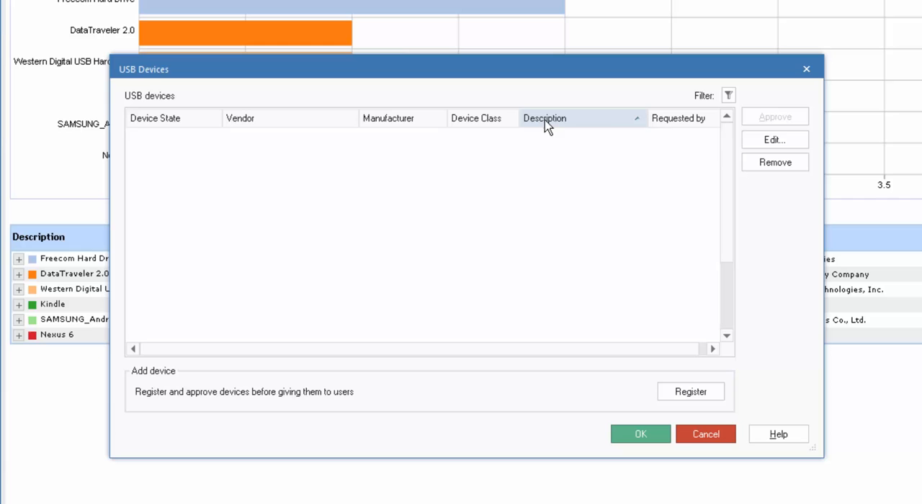
# - Sort the USB Devices list by description, then device class, and select Kingston DataTraveler 2.0
pyautogui.click(545, 119)
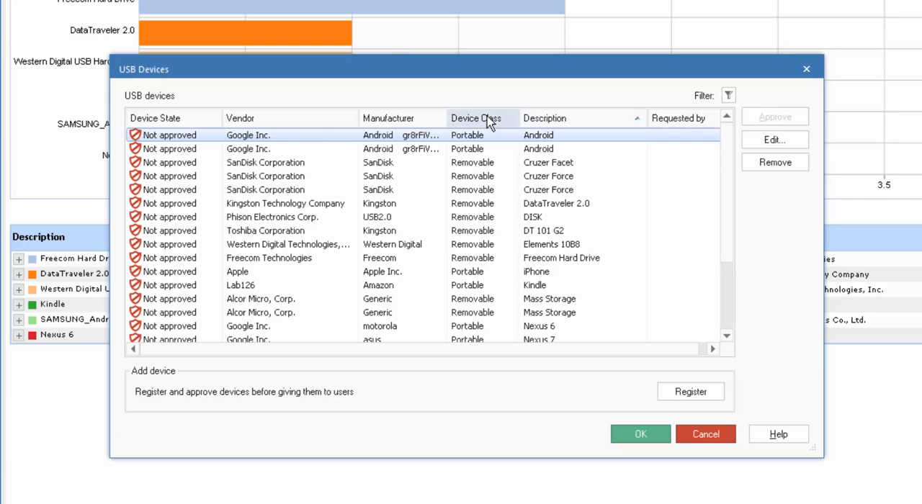
pyautogui.click(240, 118)
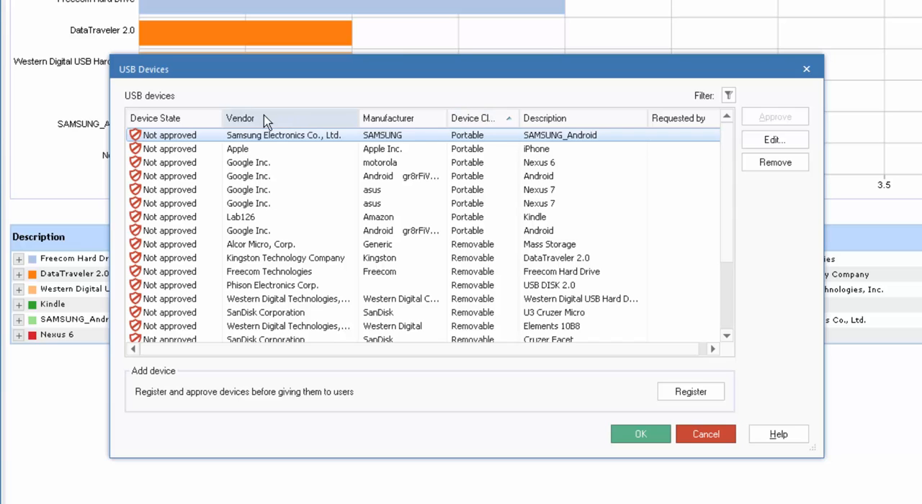
pyautogui.click(289, 258)
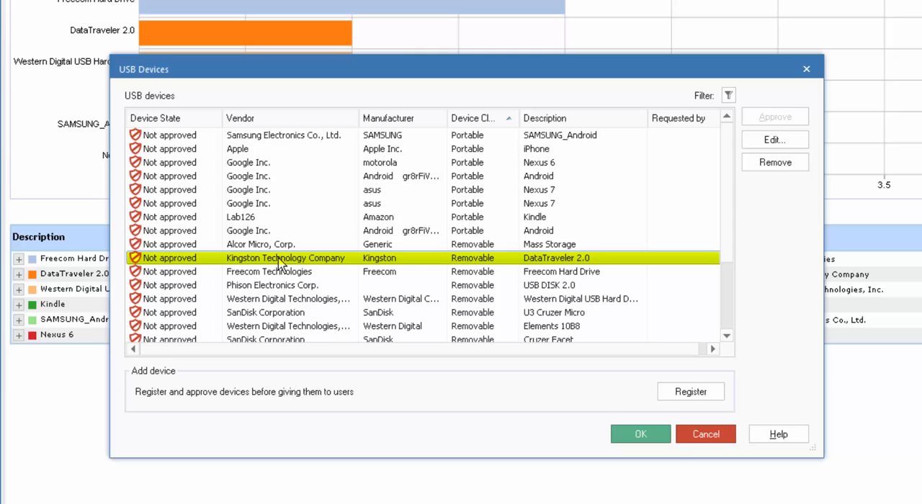
pyautogui.moveTo(389, 272)
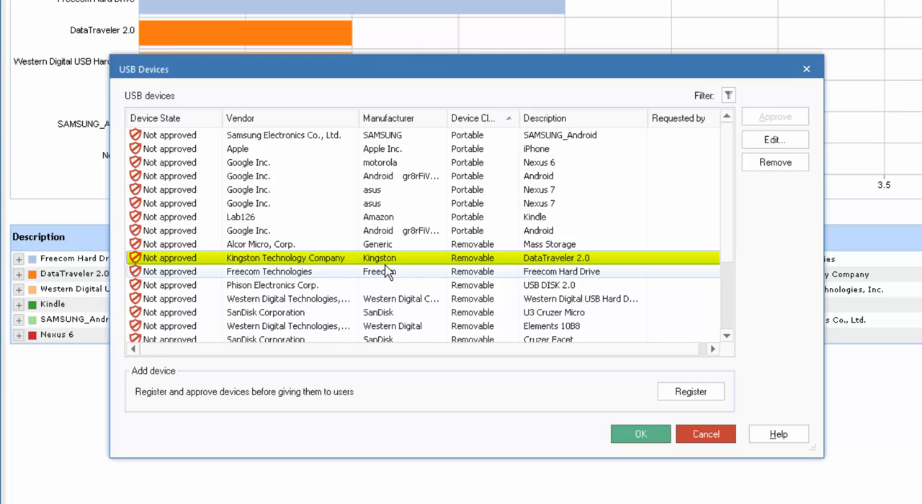
# - Edit the DataTraveler 2.0 and tick the Admin workstations department under AD Containers
pyautogui.click(775, 139)
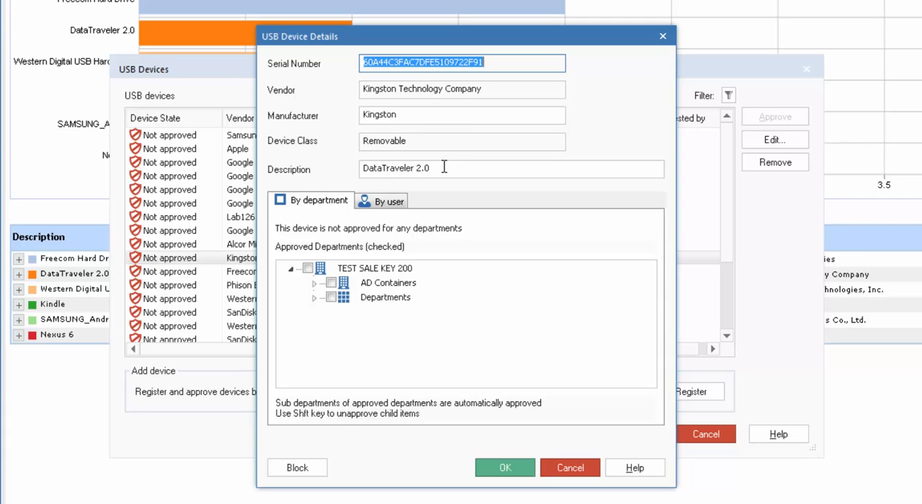
pyautogui.moveTo(452, 237)
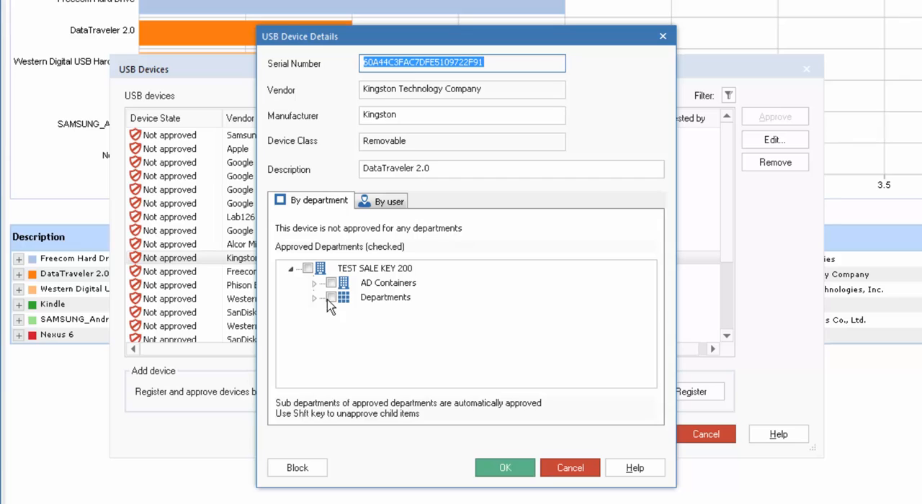
pyautogui.click(313, 283)
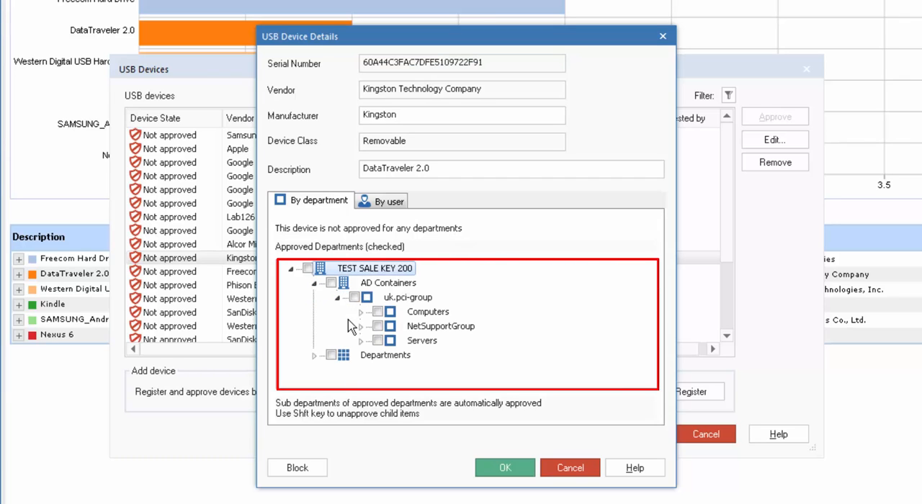
pyautogui.click(360, 327)
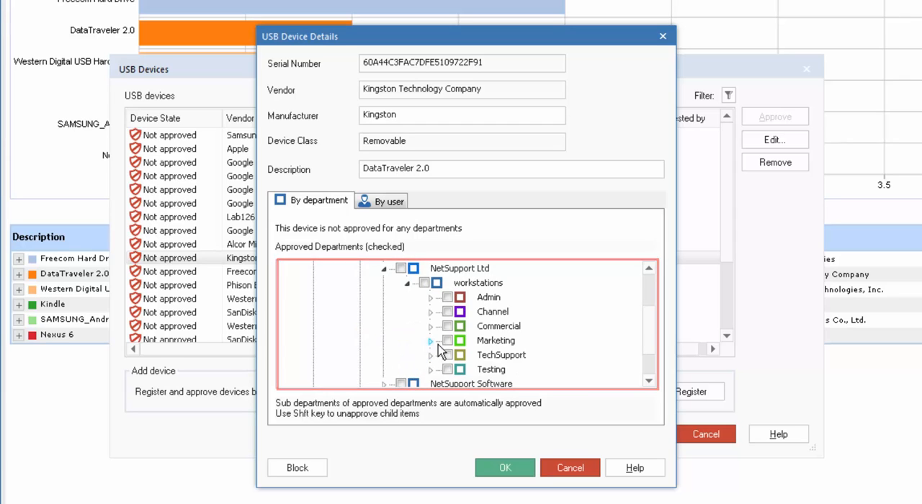
pyautogui.click(488, 297)
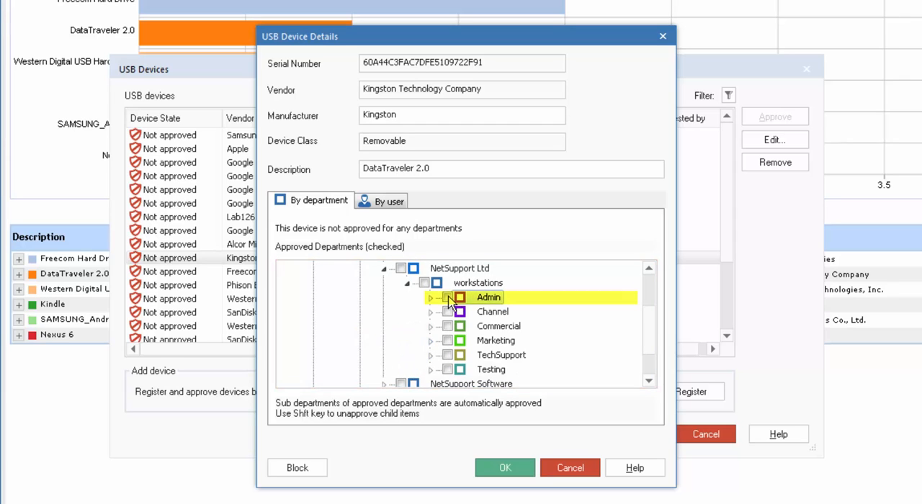
pyautogui.click(448, 298)
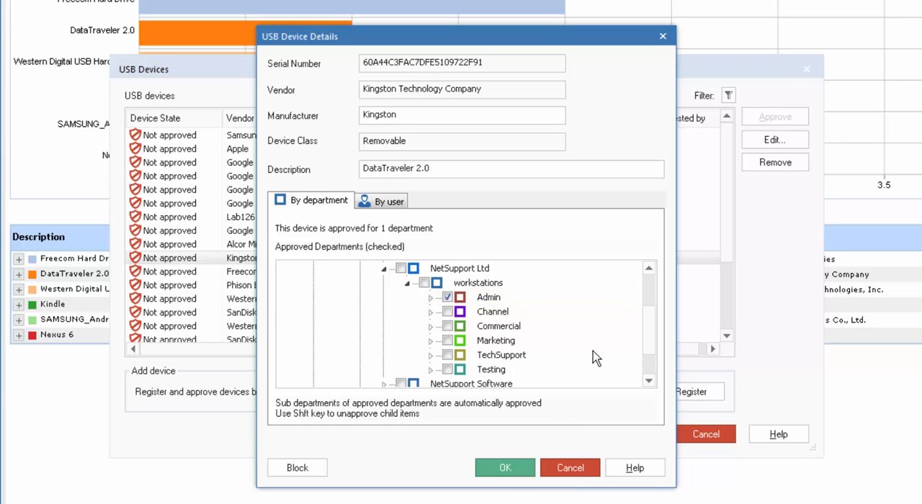
pyautogui.moveTo(409, 253)
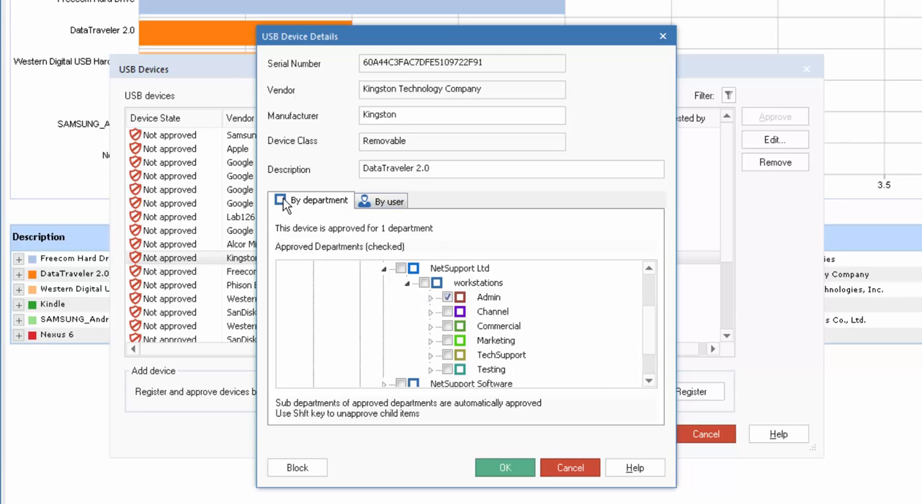
# - Approve the DataTraveler 2.0 by user, only for PCICJE of NetSupport Ltd
pyautogui.click(389, 201)
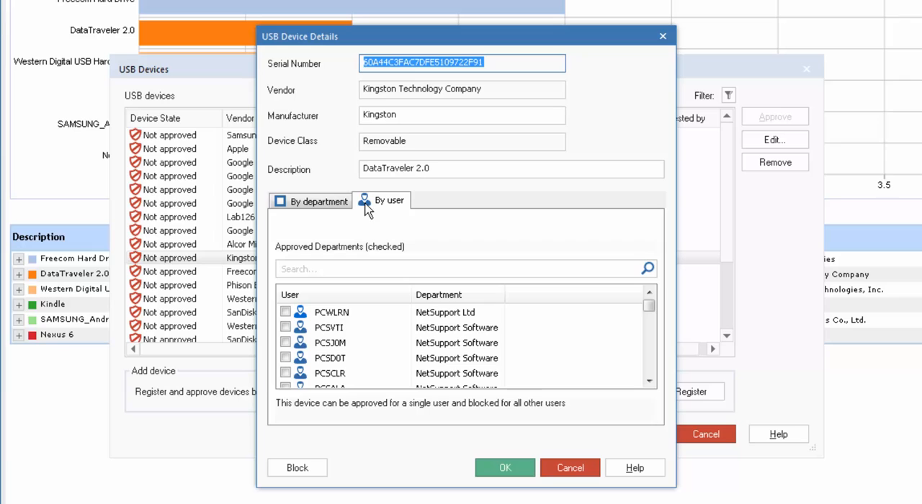
pyautogui.click(649, 322)
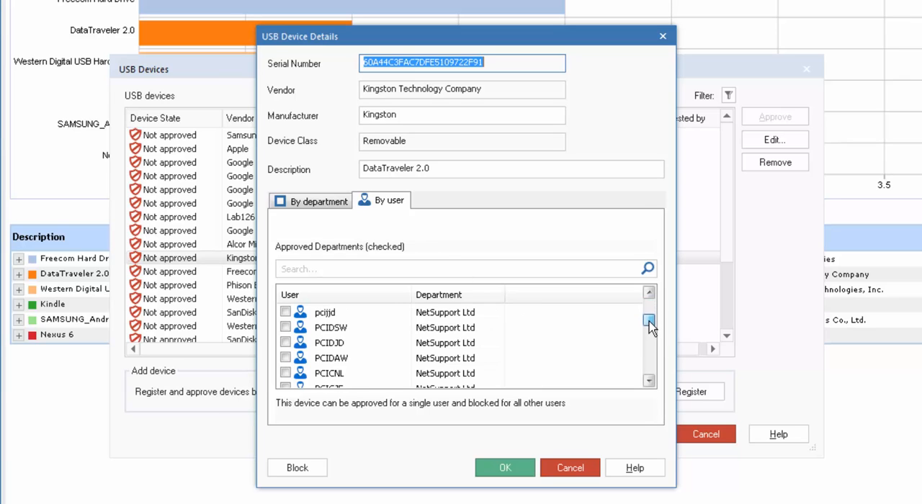
pyautogui.click(286, 343)
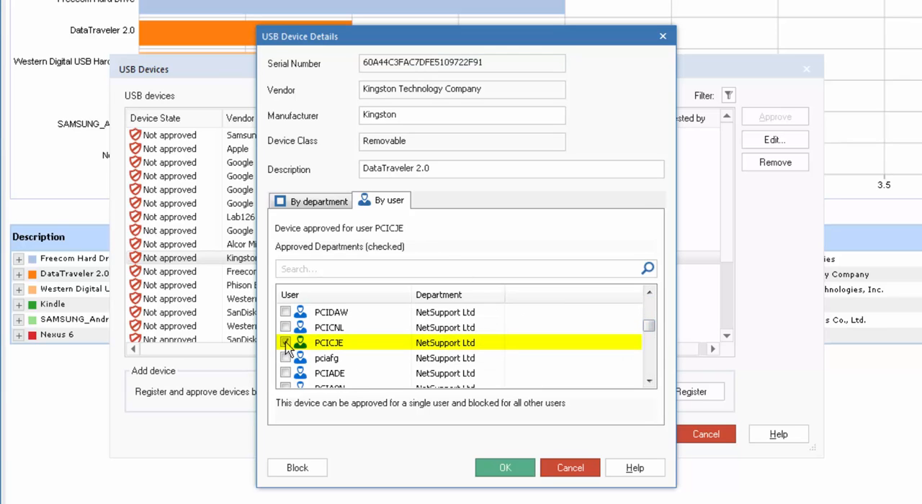
pyautogui.click(285, 342)
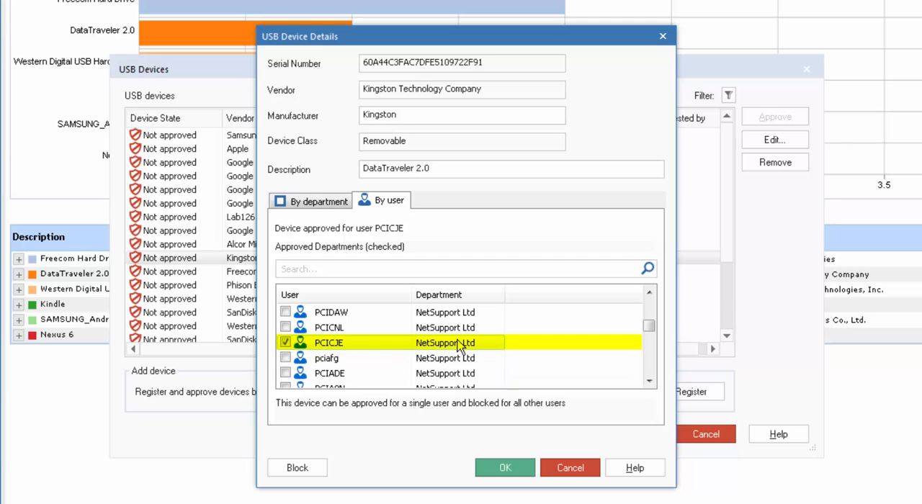
pyautogui.moveTo(331, 351)
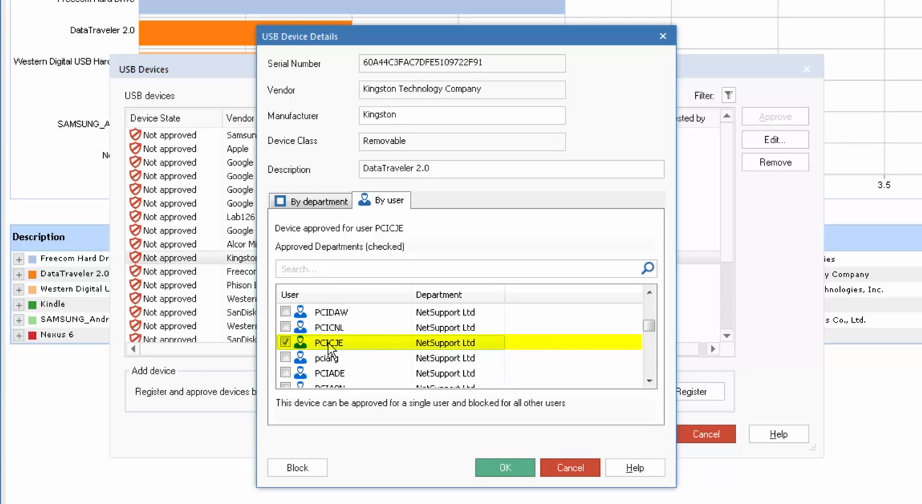